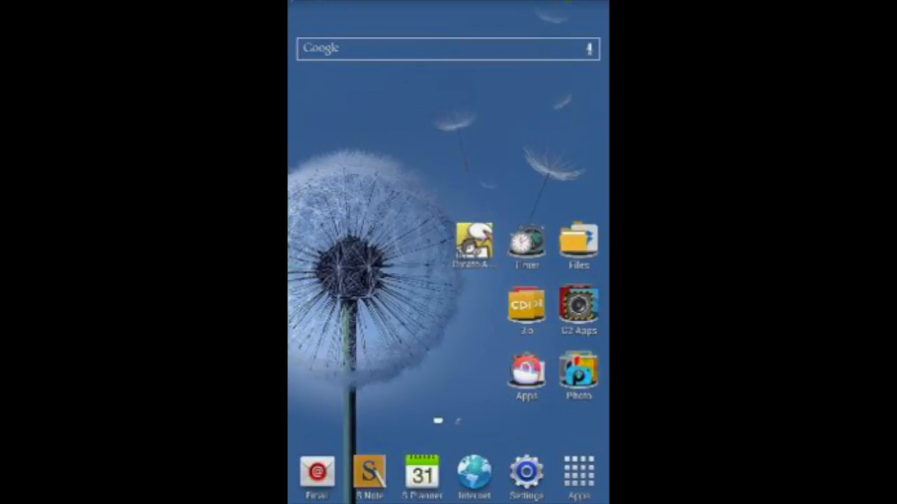
Launch Create A Comic and start a blank comic frame with its Add menu showing
{"action": "left_click", "coordinate": [527, 371]}
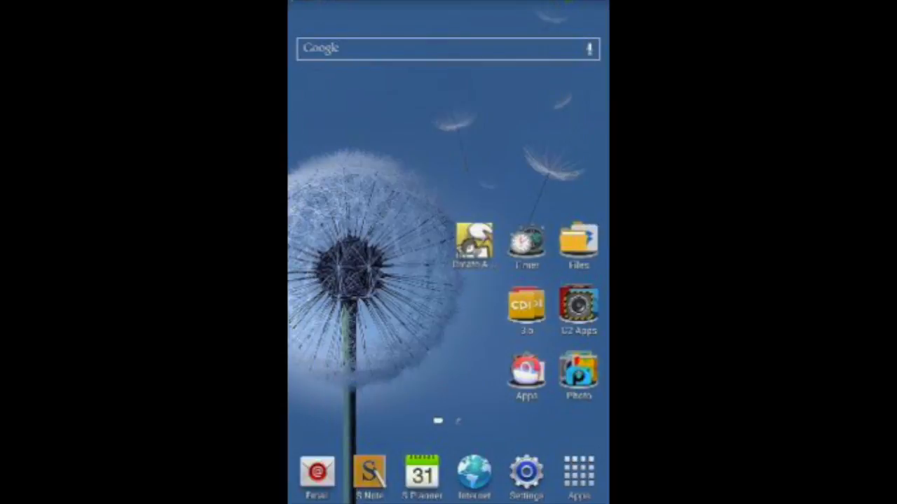
{"action": "left_click", "coordinate": [473, 241]}
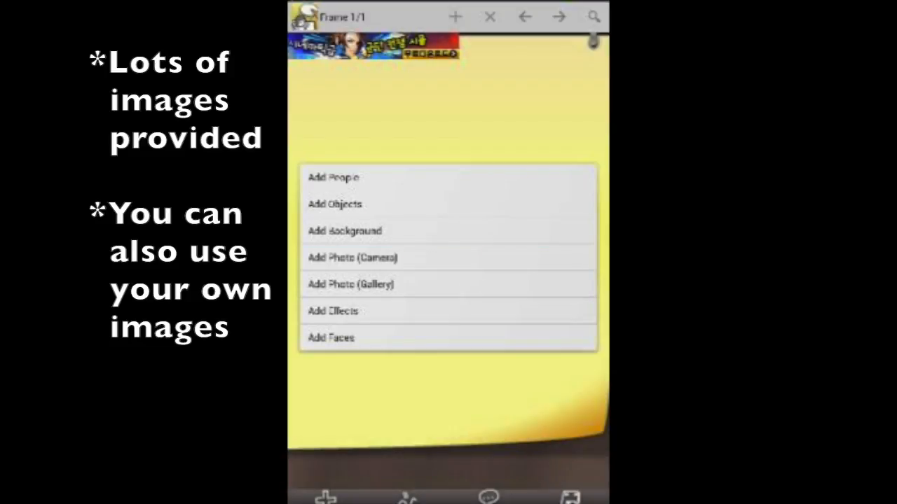
Browse the background scene gallery for a bedroom scene
{"action": "left_click", "coordinate": [345, 231]}
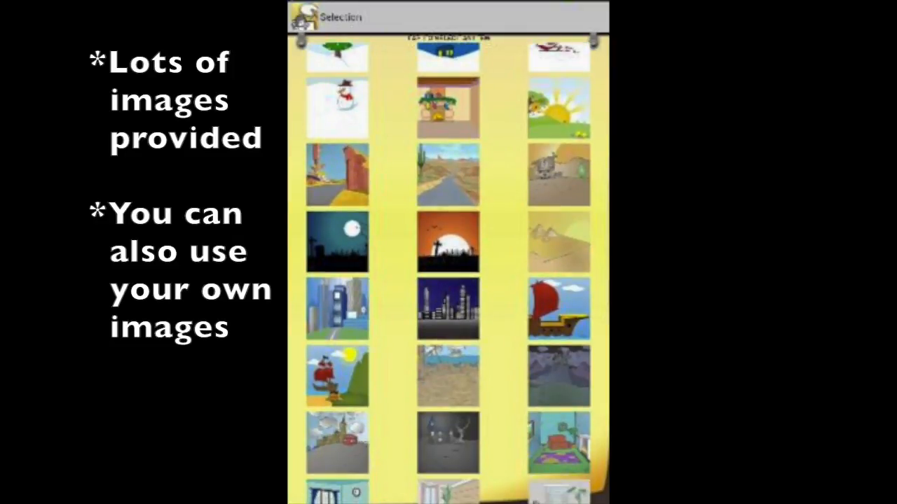
{"action": "scroll", "scroll_direction": "down", "scroll_amount": 3}
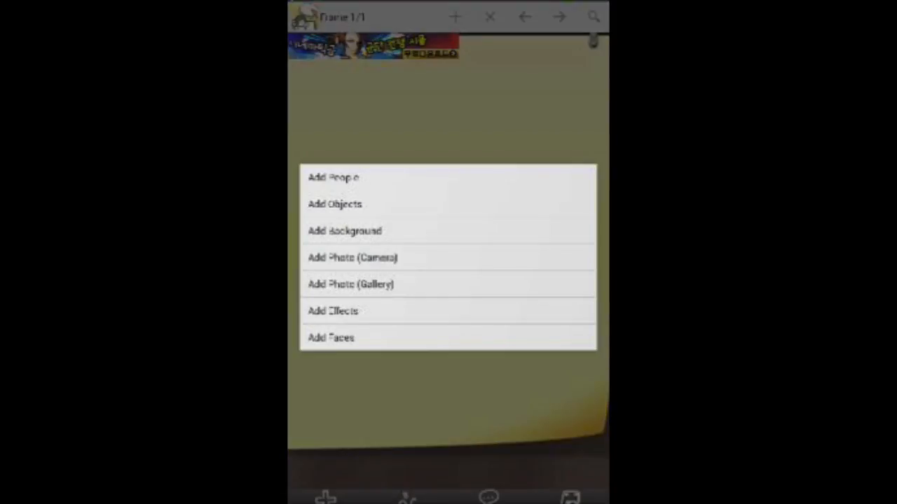
Browse the character list down to the small green character for the bed
{"action": "left_click", "coordinate": [333, 176]}
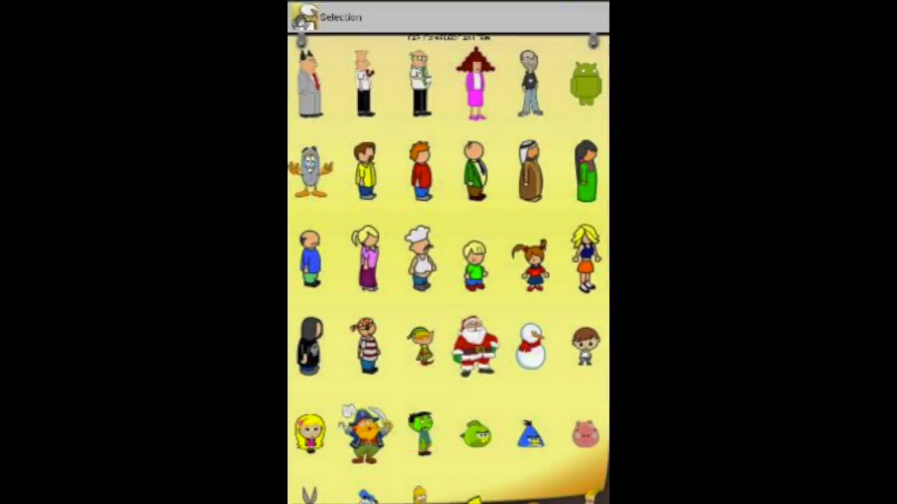
{"action": "scroll", "scroll_direction": "down", "scroll_amount": 3}
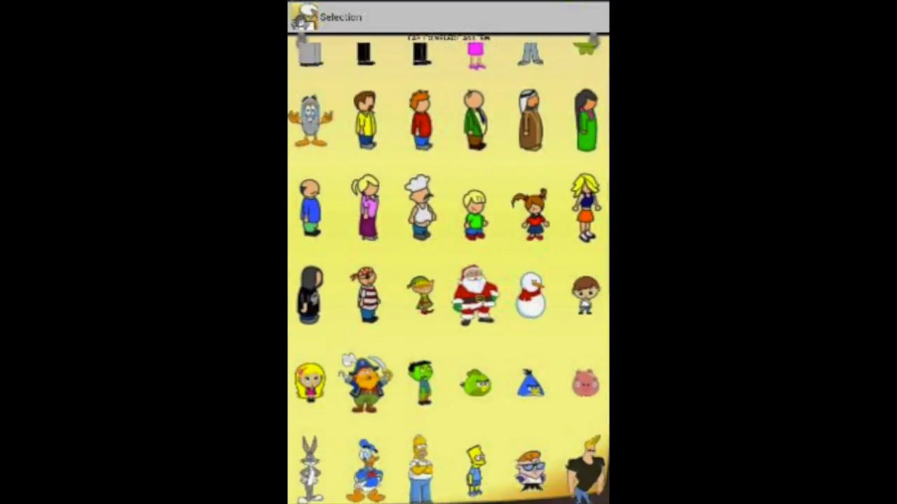
{"action": "scroll", "scroll_direction": "down", "scroll_amount": 3}
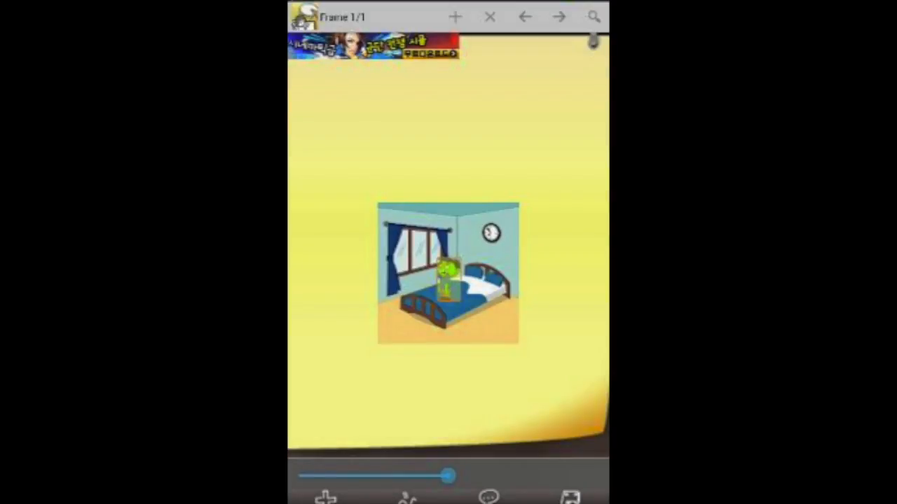
Rotate the green character with the slider so it lies across the bed
{"action": "left_click_drag", "start_coordinate": [448, 476], "coordinate": [311, 476]}
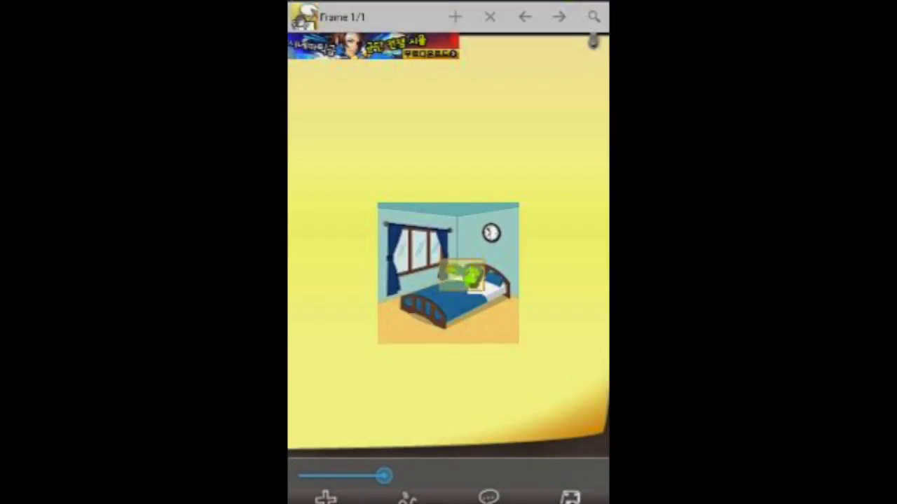
{"action": "left_click_drag", "start_coordinate": [382, 476], "coordinate": [350, 477]}
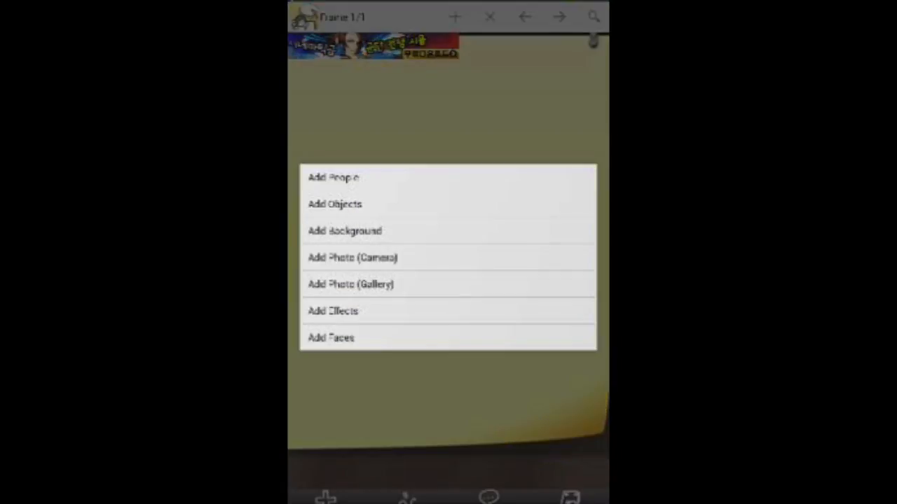
Browse the object gallery toward the Christmas tree items
{"action": "left_click", "coordinate": [334, 204]}
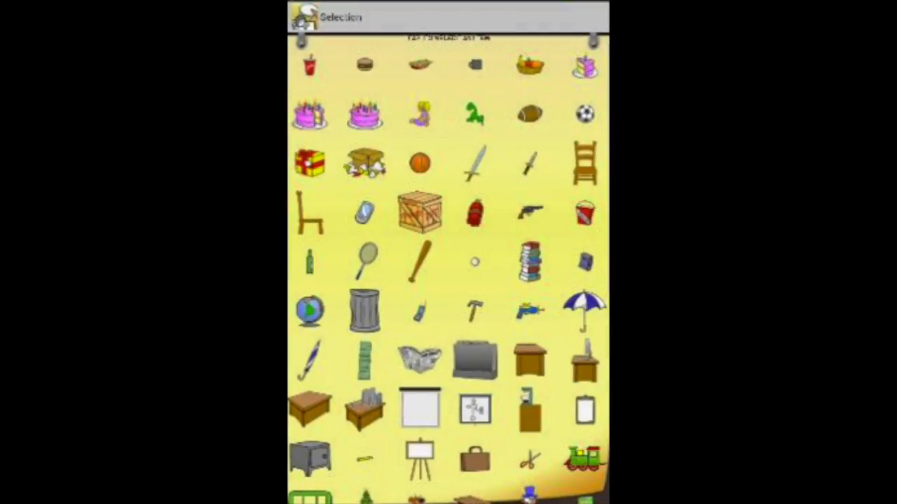
{"action": "scroll", "scroll_direction": "down", "scroll_amount": 3}
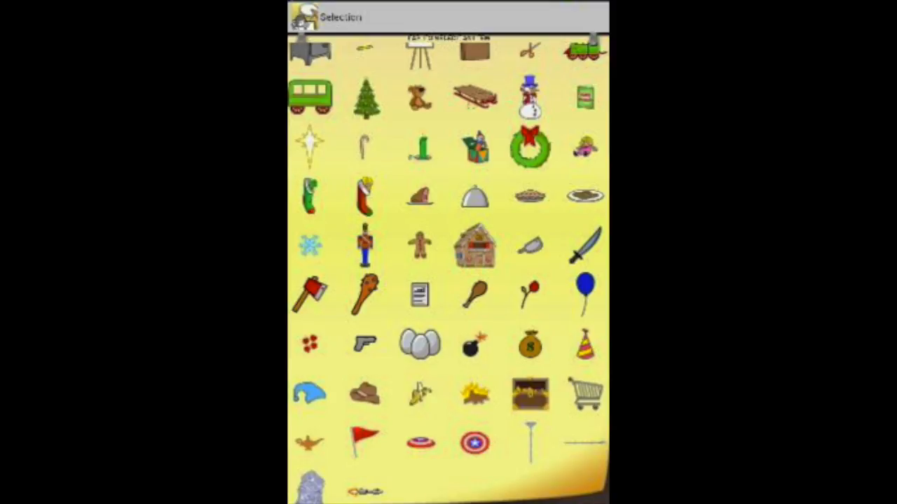
{"action": "scroll", "scroll_direction": "up", "scroll_amount": 3}
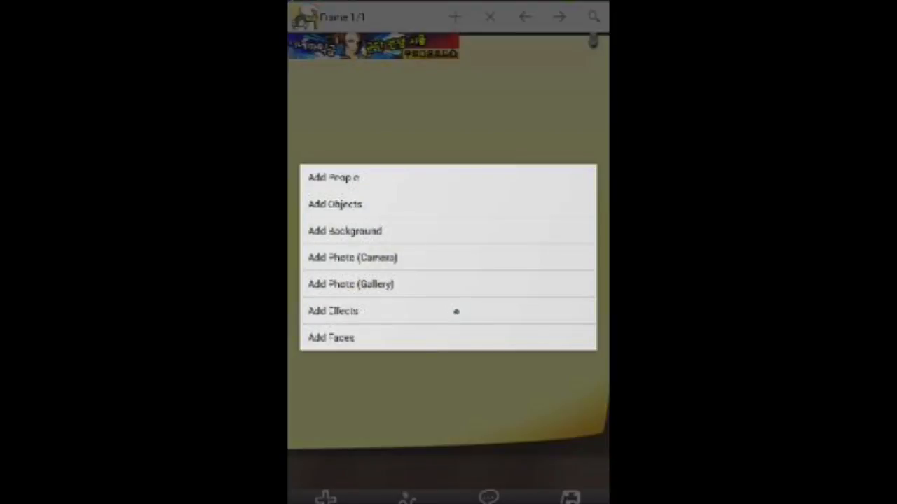
Browse the effects gallery for the bomb explosion effect
{"action": "left_click", "coordinate": [333, 311]}
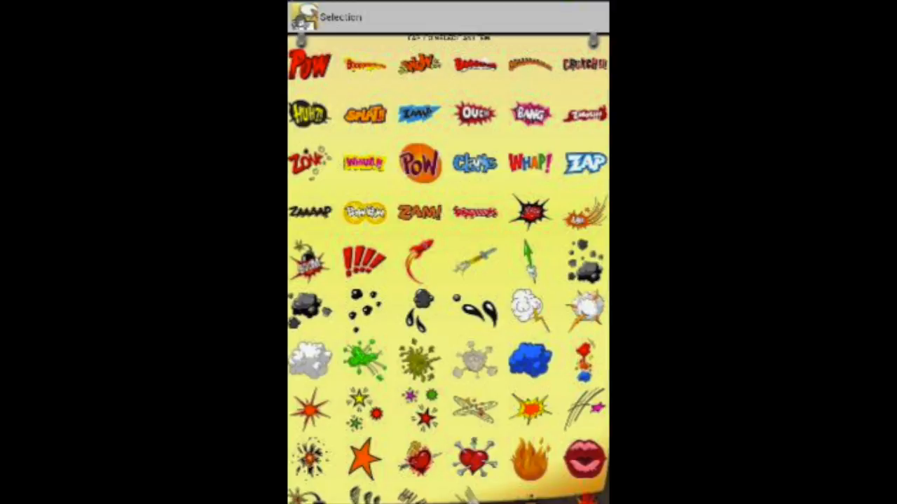
{"action": "scroll", "scroll_direction": "up", "scroll_amount": 3}
{"action": "type", "text": "om"}
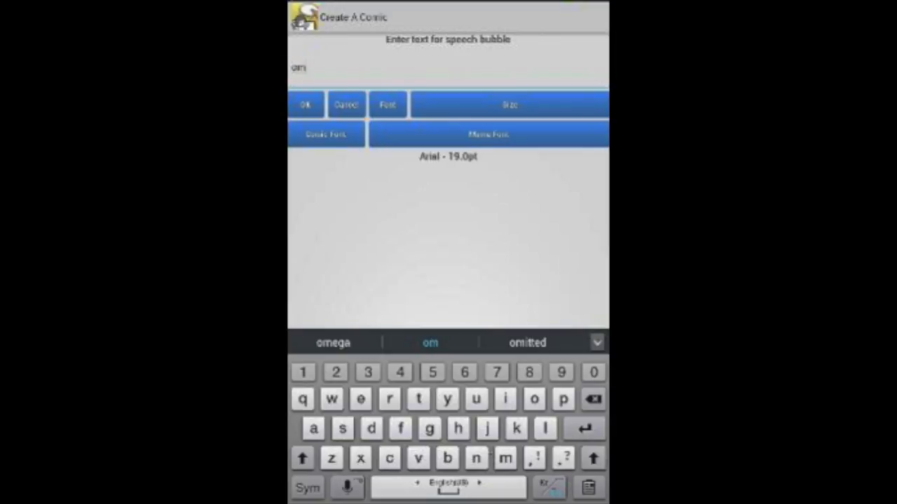
Set the speech bubble text to 'omg' at 12pt and confirm it
{"action": "left_click", "coordinate": [509, 104]}
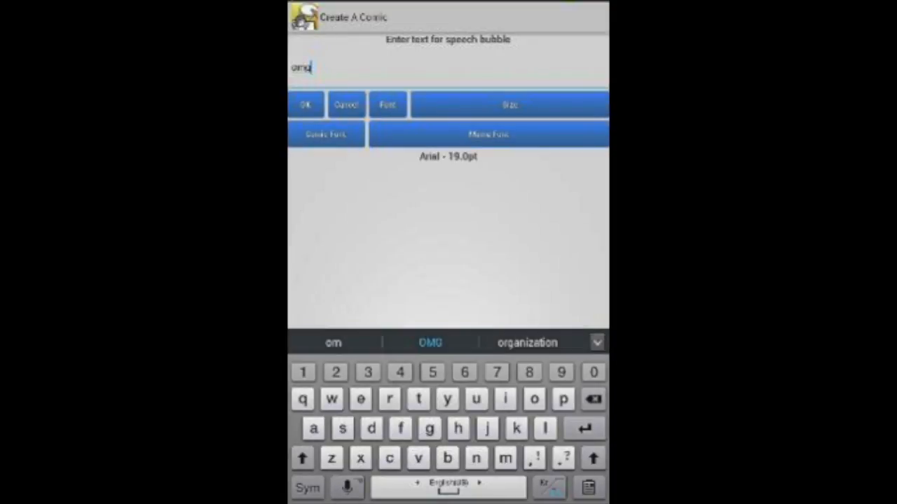
{"action": "left_click", "coordinate": [387, 104]}
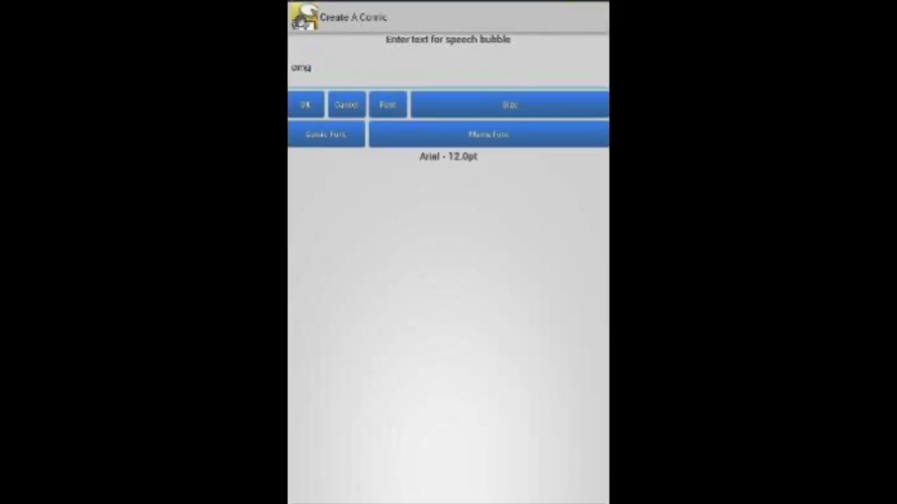
{"action": "left_click", "coordinate": [306, 104]}
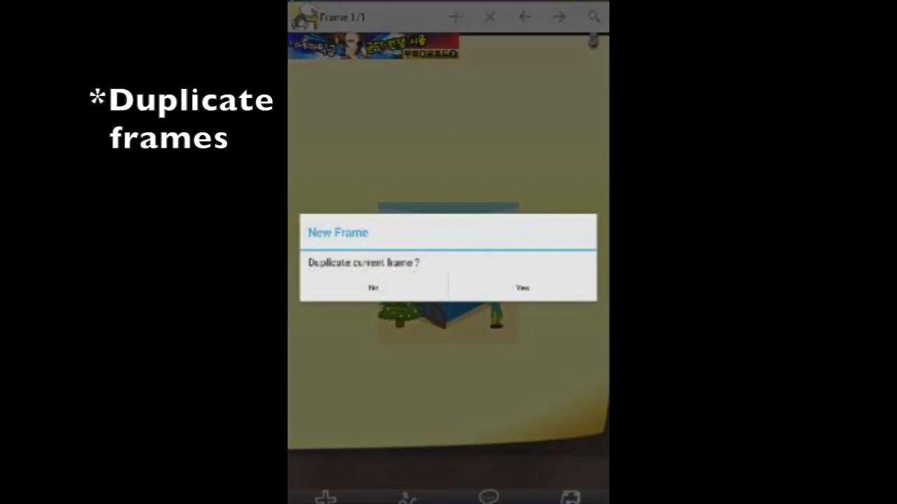
Duplicate the bedroom frame into a second frame and flip between the two
{"action": "left_click", "coordinate": [522, 288]}
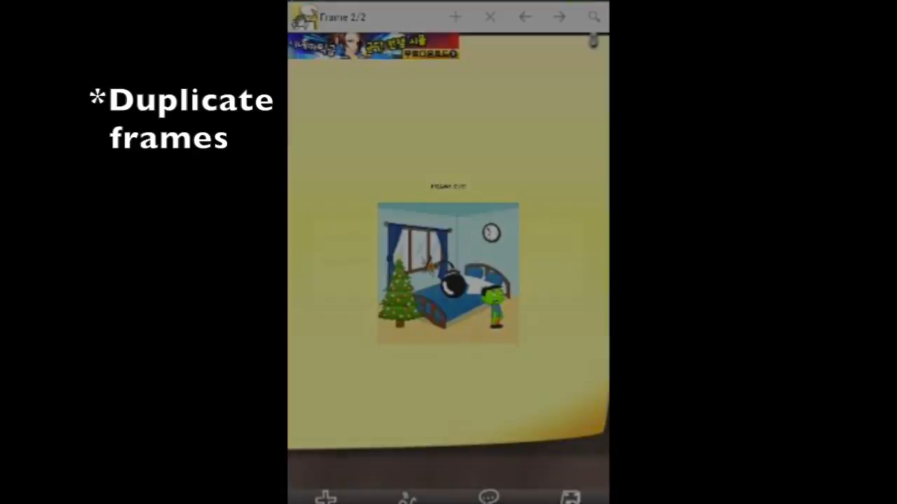
{"action": "left_click", "coordinate": [524, 16]}
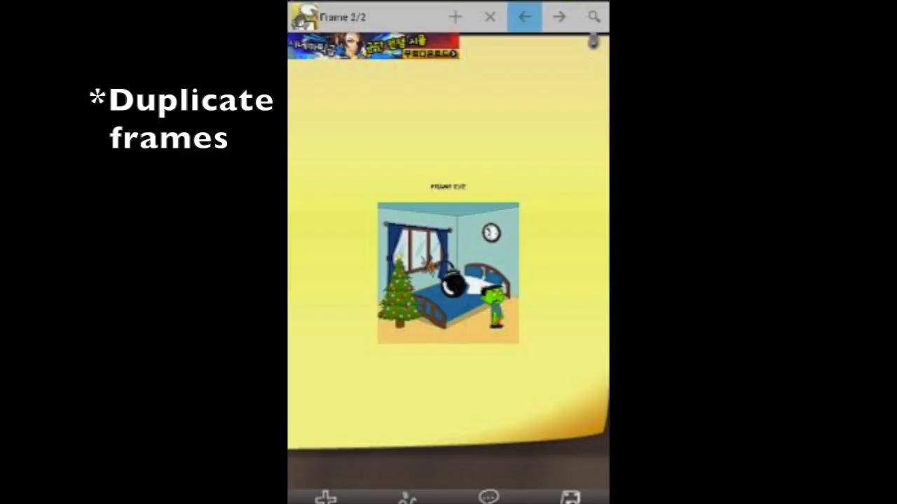
{"action": "left_click", "coordinate": [524, 16]}
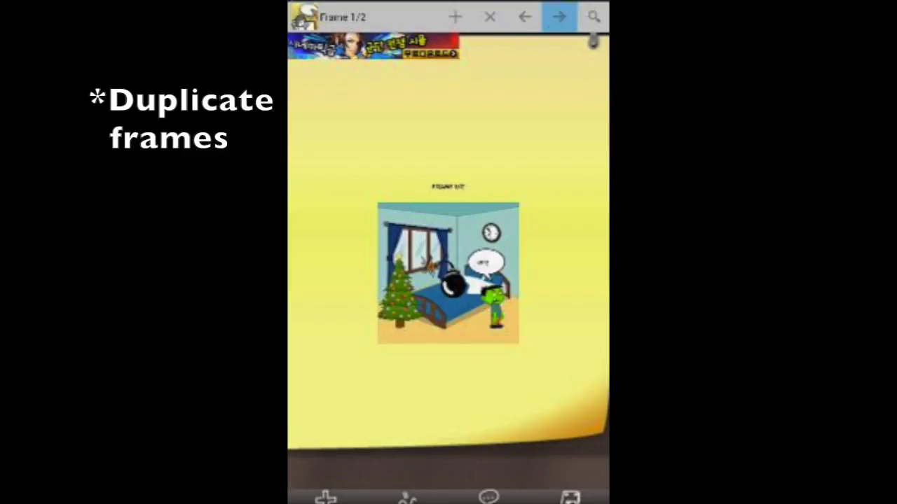
{"action": "left_click", "coordinate": [559, 16]}
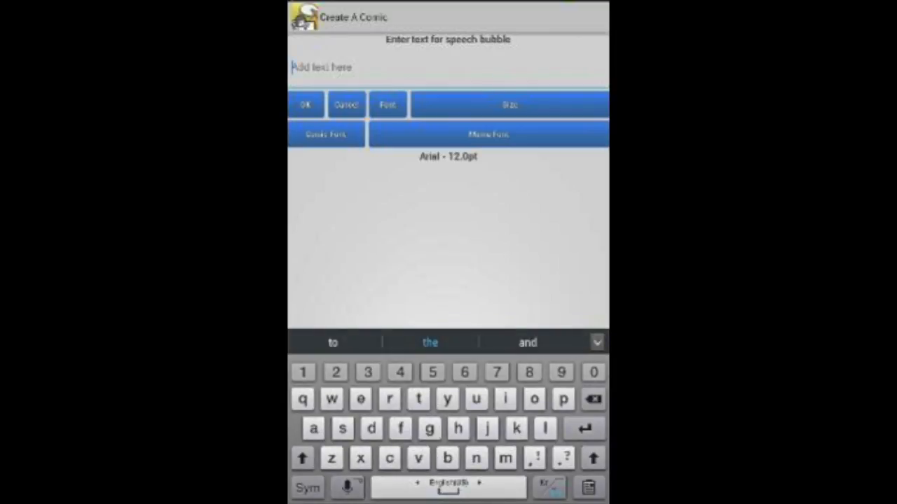
Enter 'Booooom' as the speech bubble text and confirm it
{"action": "type", "text": "Boooooooooooom"}
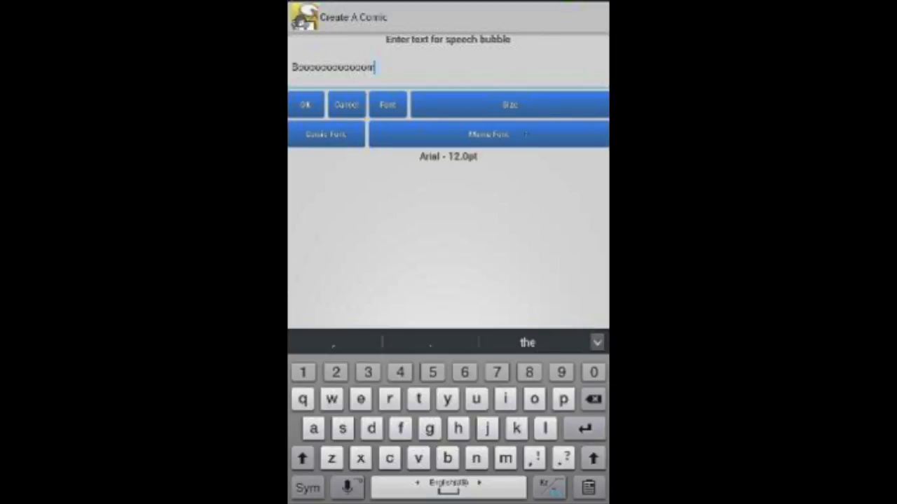
{"action": "left_click", "coordinate": [304, 104]}
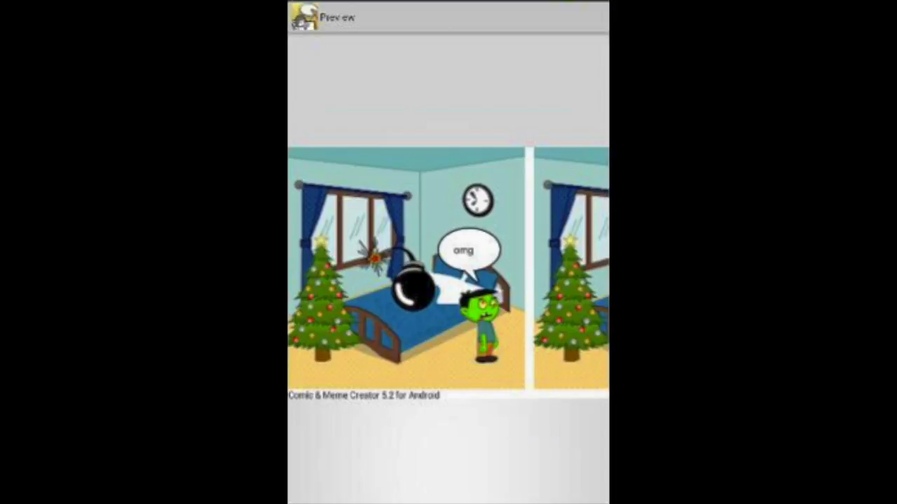
Capture the first panel with the 'omg' bubble from the preview and save the image
{"action": "left_click", "coordinate": [406, 266]}
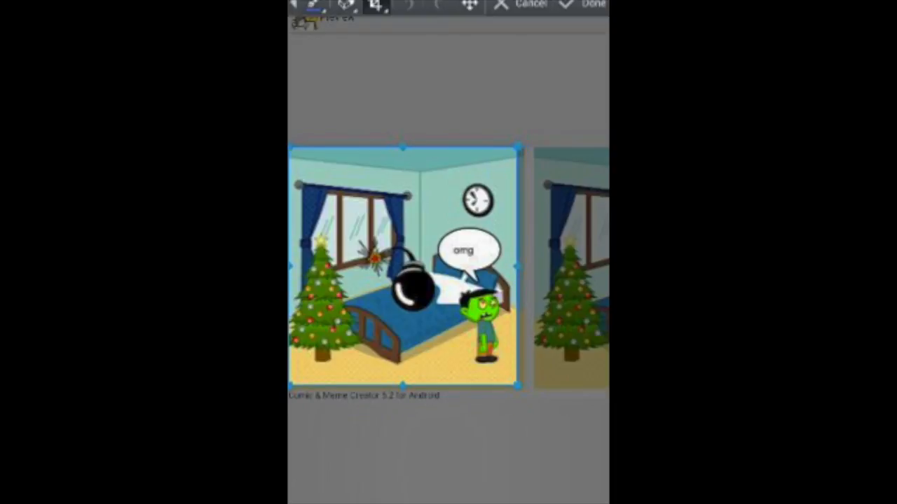
{"action": "left_click", "coordinate": [592, 3]}
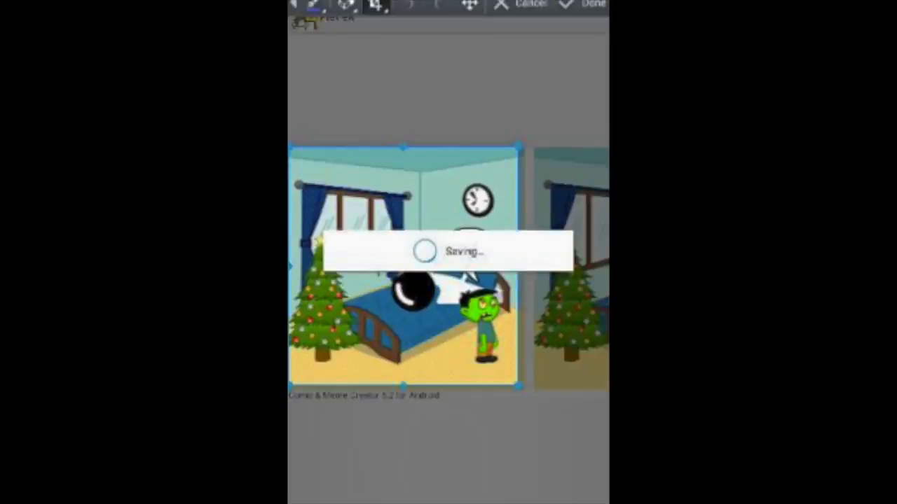
{"action": "left_click", "coordinate": [592, 5]}
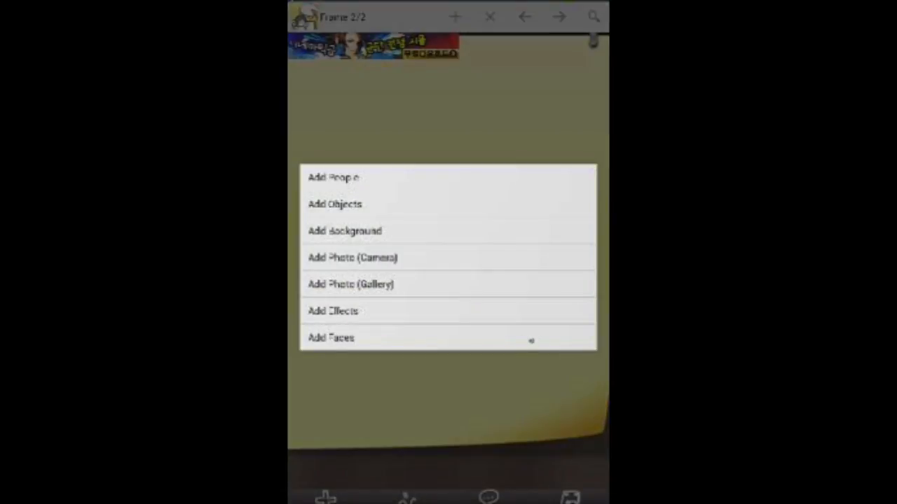
Browse the Add Photo (Gallery) option for the blank third frame, then cancel out of it
{"action": "left_click", "coordinate": [331, 337]}
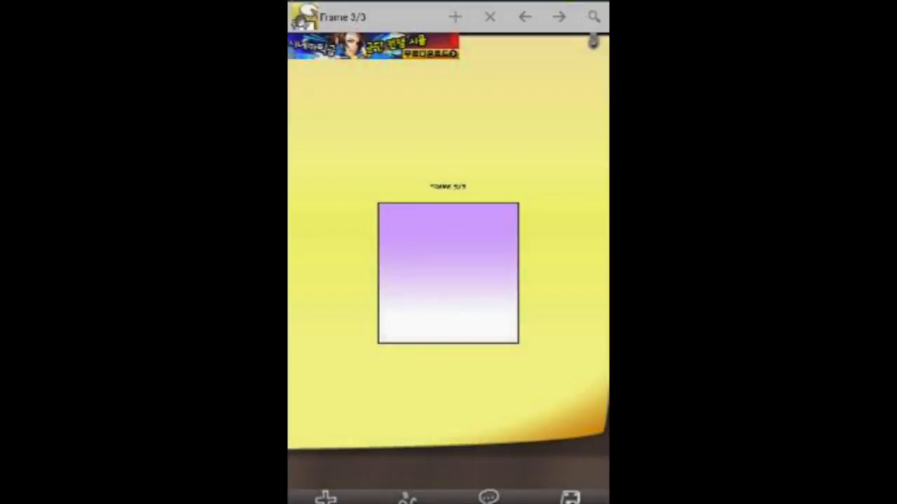
{"action": "left_click", "coordinate": [326, 497]}
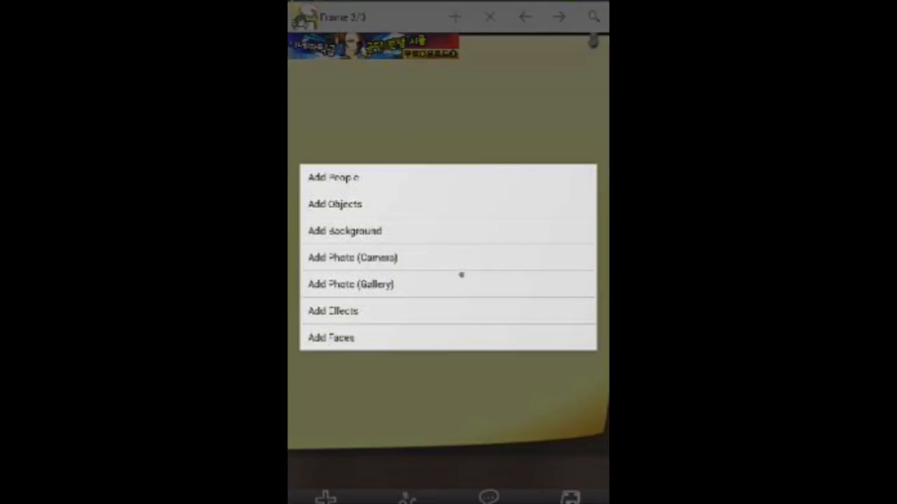
{"action": "left_click", "coordinate": [351, 284]}
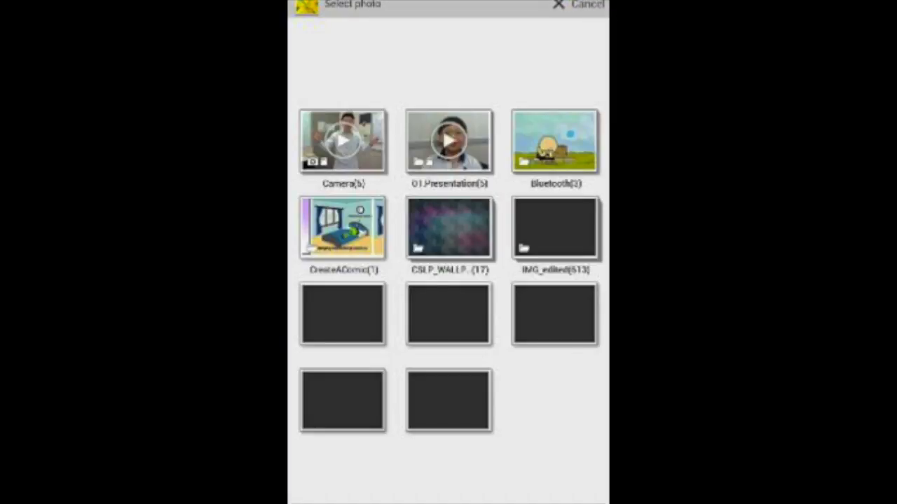
{"action": "left_click", "coordinate": [554, 144]}
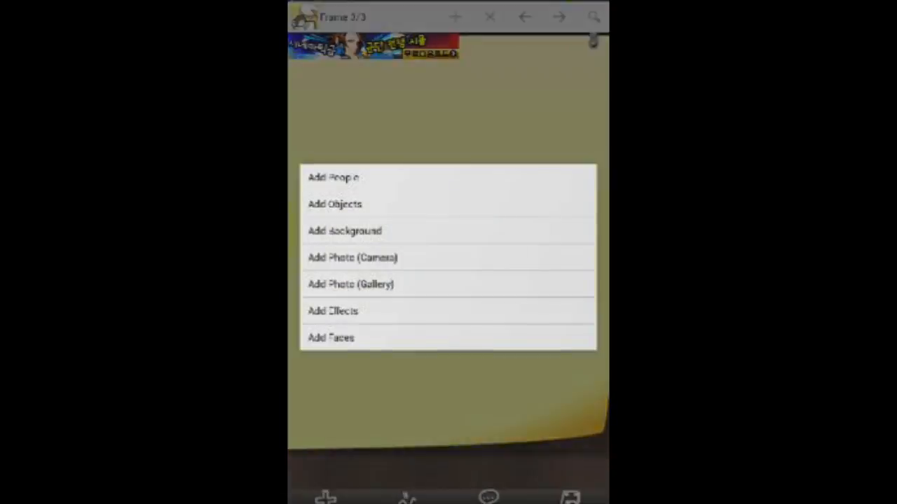
Choose Add People and scroll through the people character gallery
{"action": "left_click", "coordinate": [334, 176]}
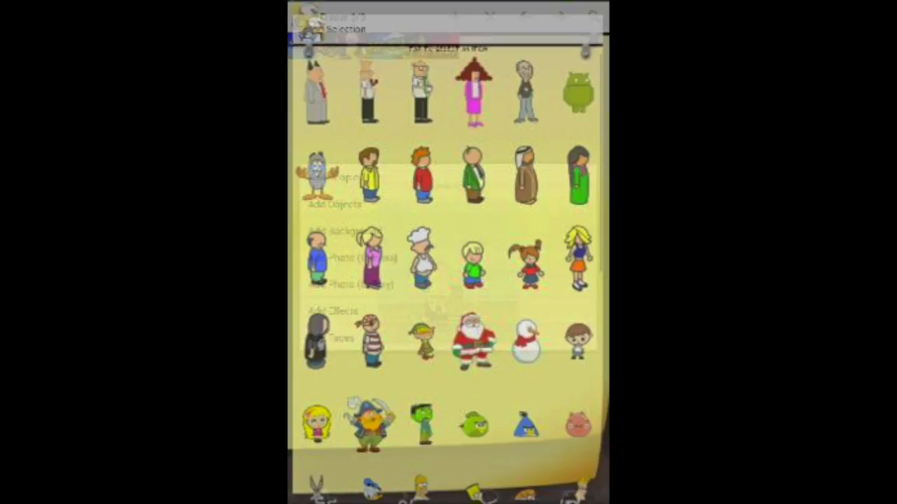
{"action": "scroll", "scroll_direction": "down", "scroll_amount": 3}
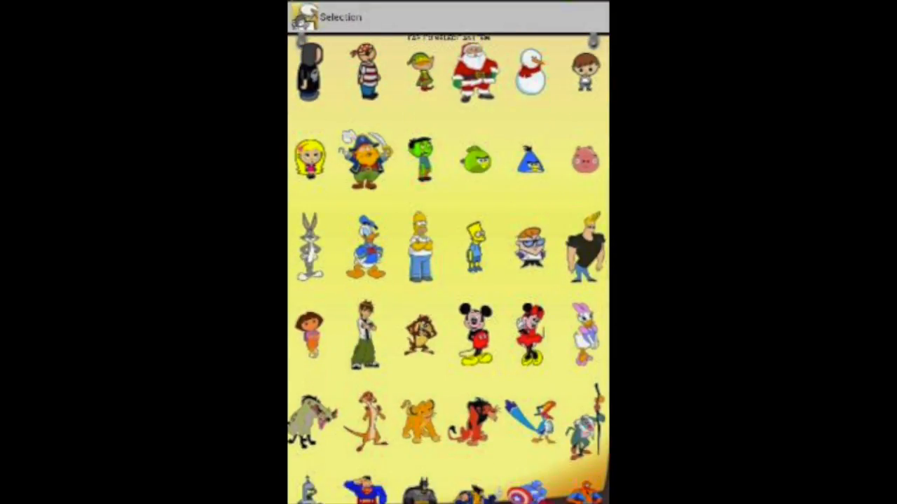